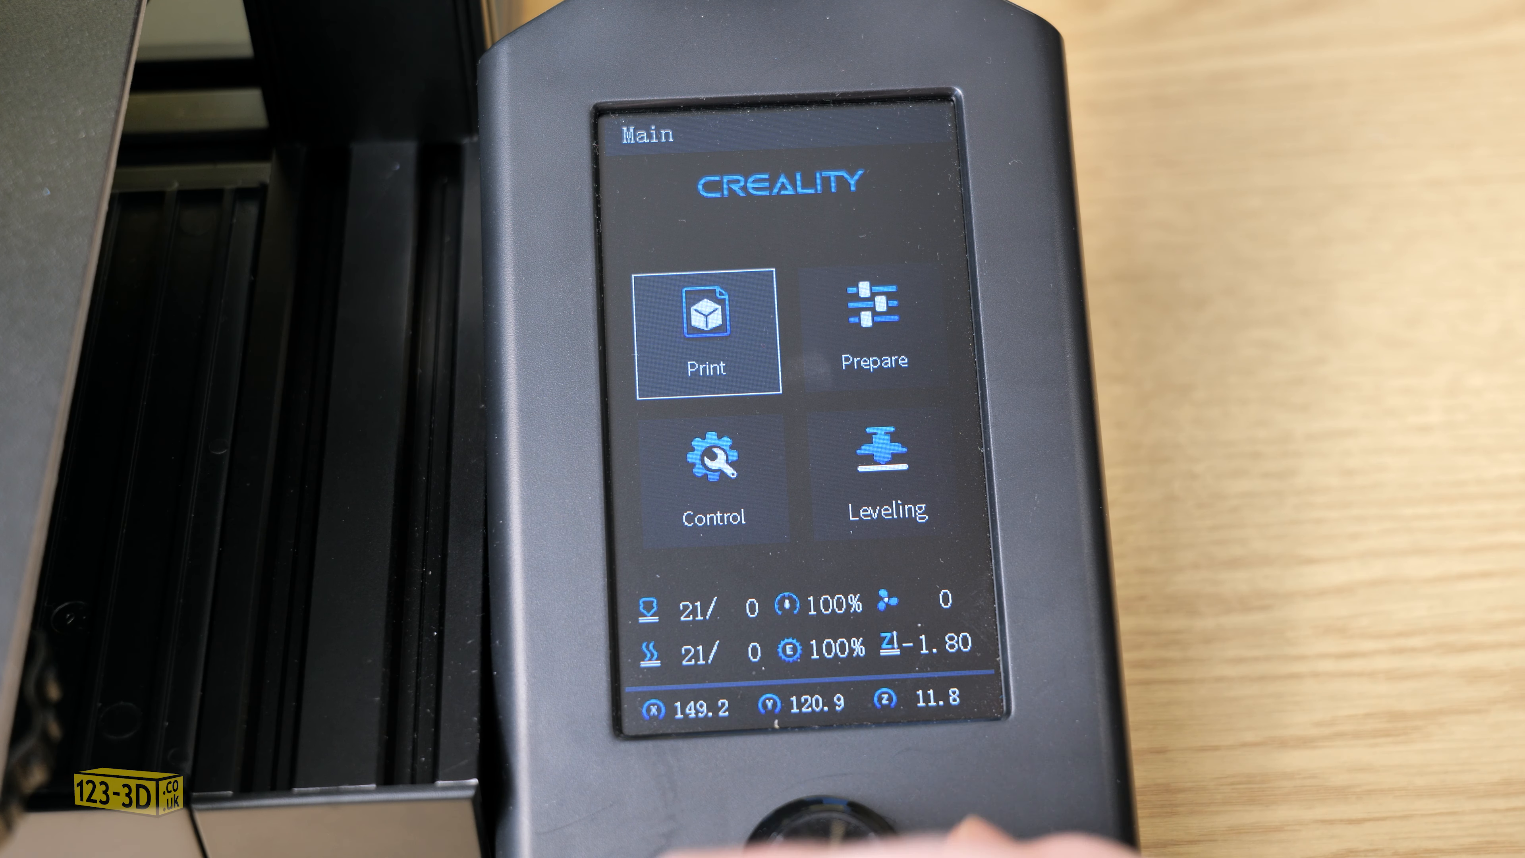
- Start Auto home from the Prepare menu so the printer homes X, Y and Z
{"action": "left_click", "coordinate": [874, 326]}
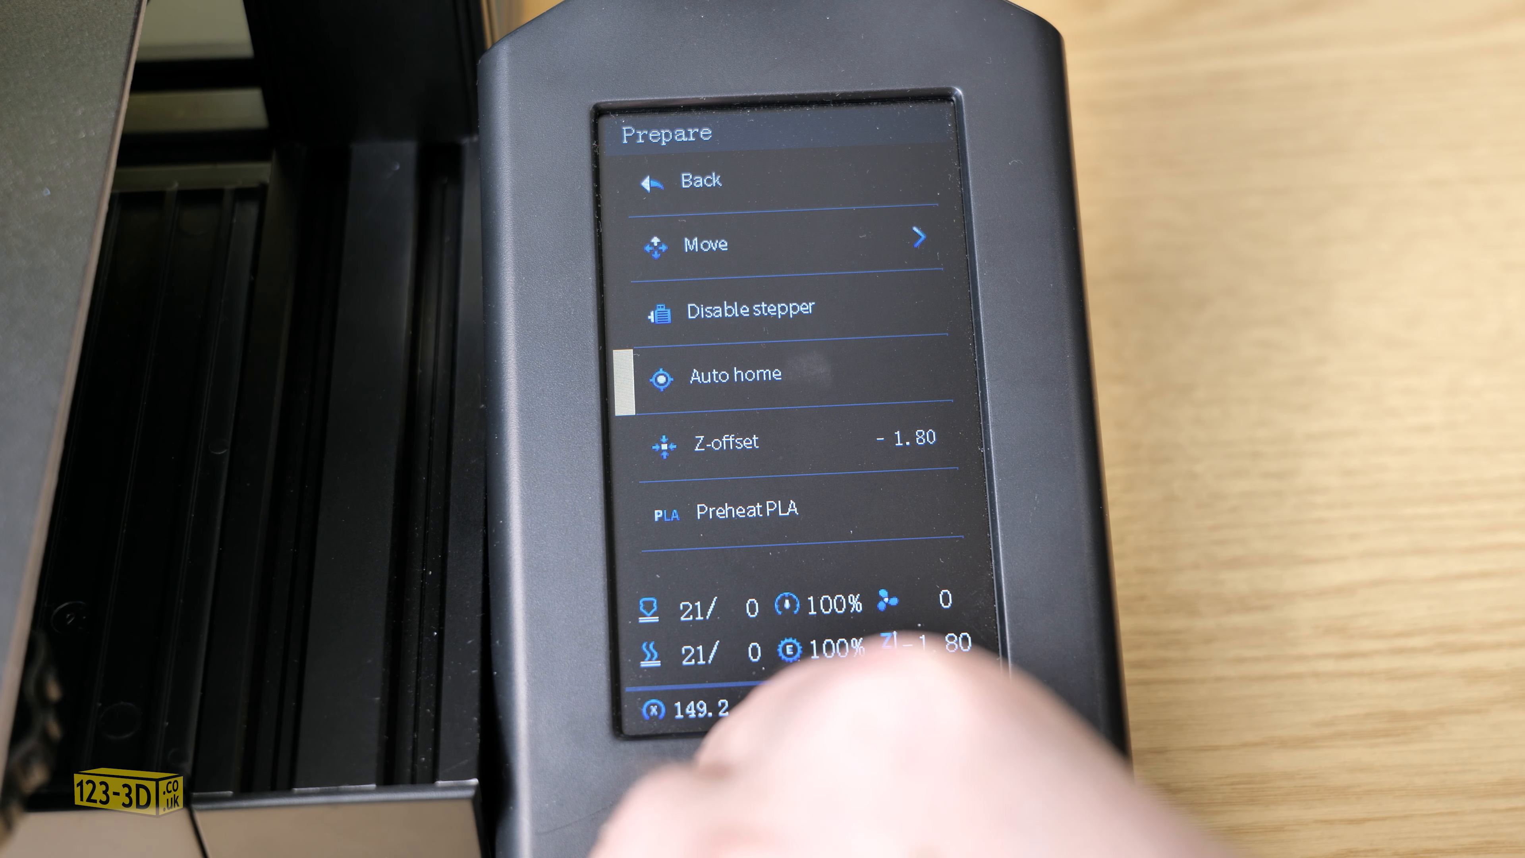
{"action": "left_click", "coordinate": [747, 374]}
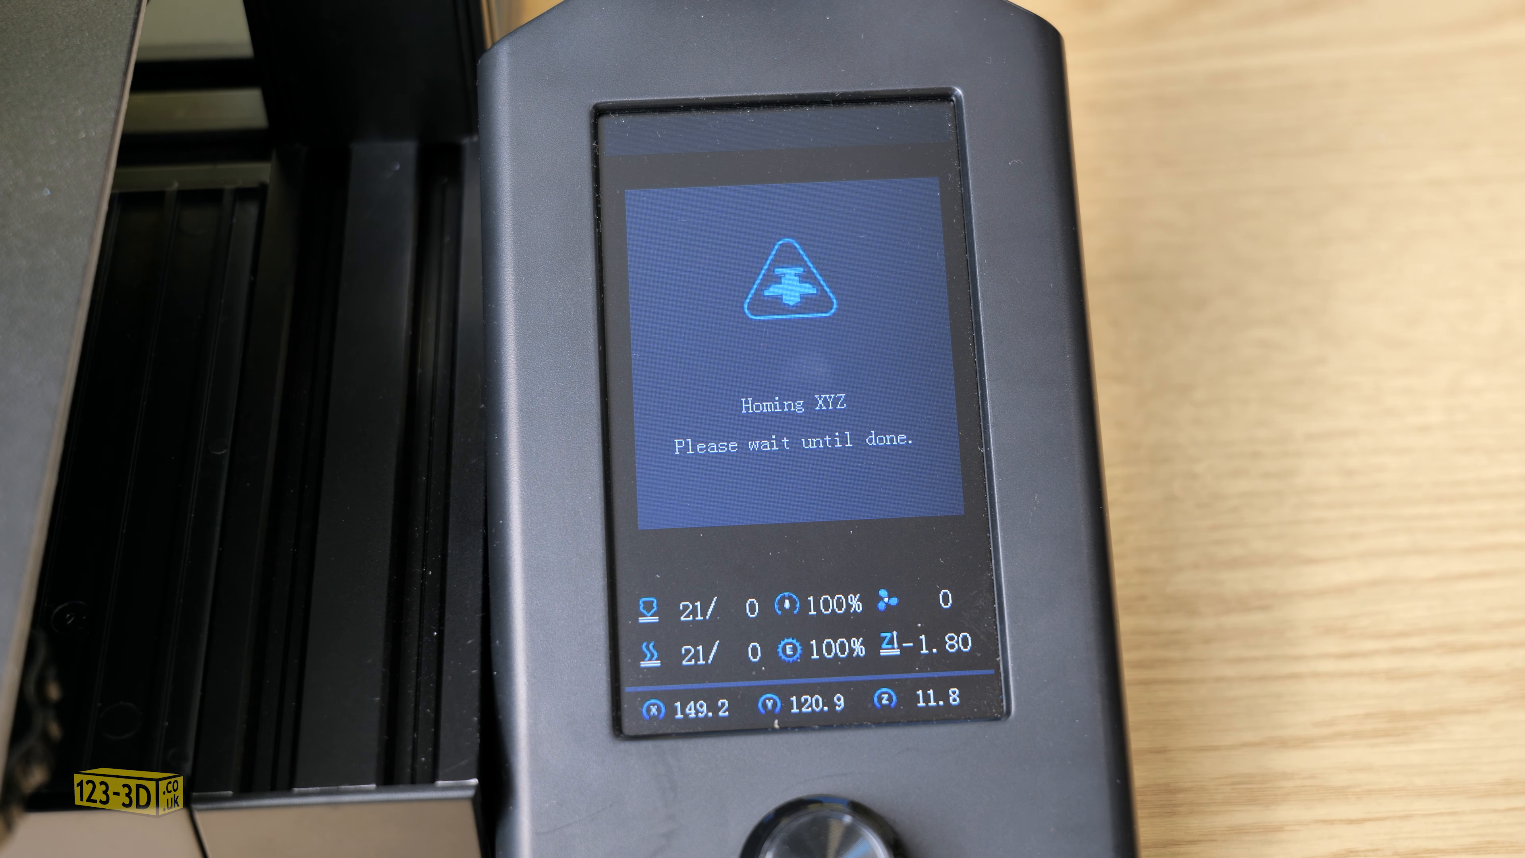